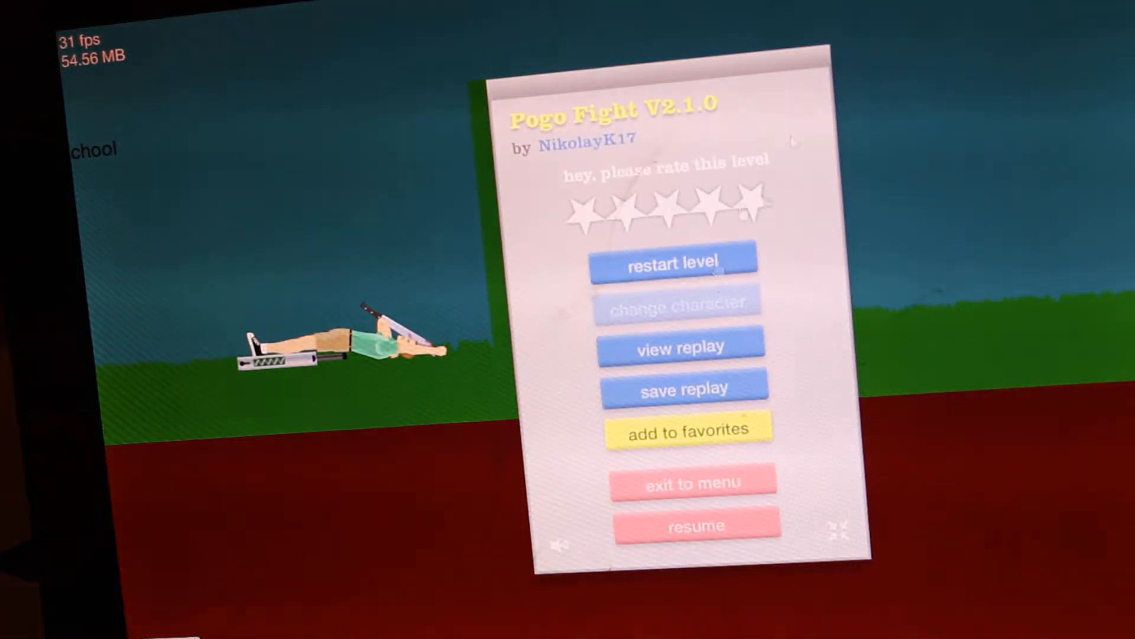
# Switch 'View as' from Yourself to New visitor so TheAweslimeGoop channel shows publicly.
pyautogui.click(694, 481)
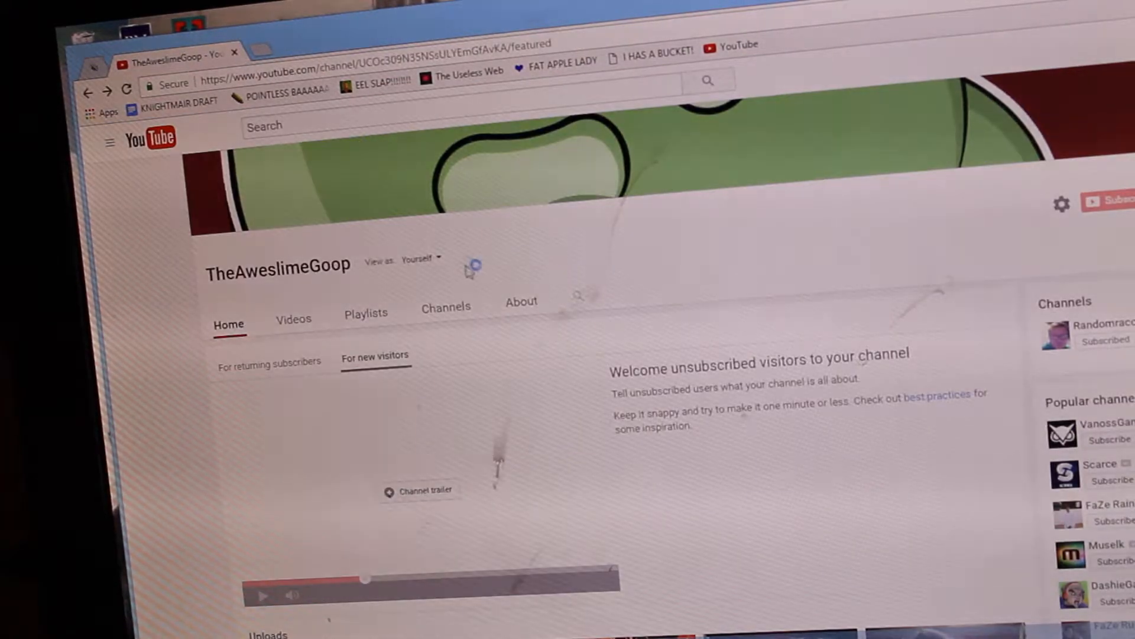
pyautogui.click(420, 259)
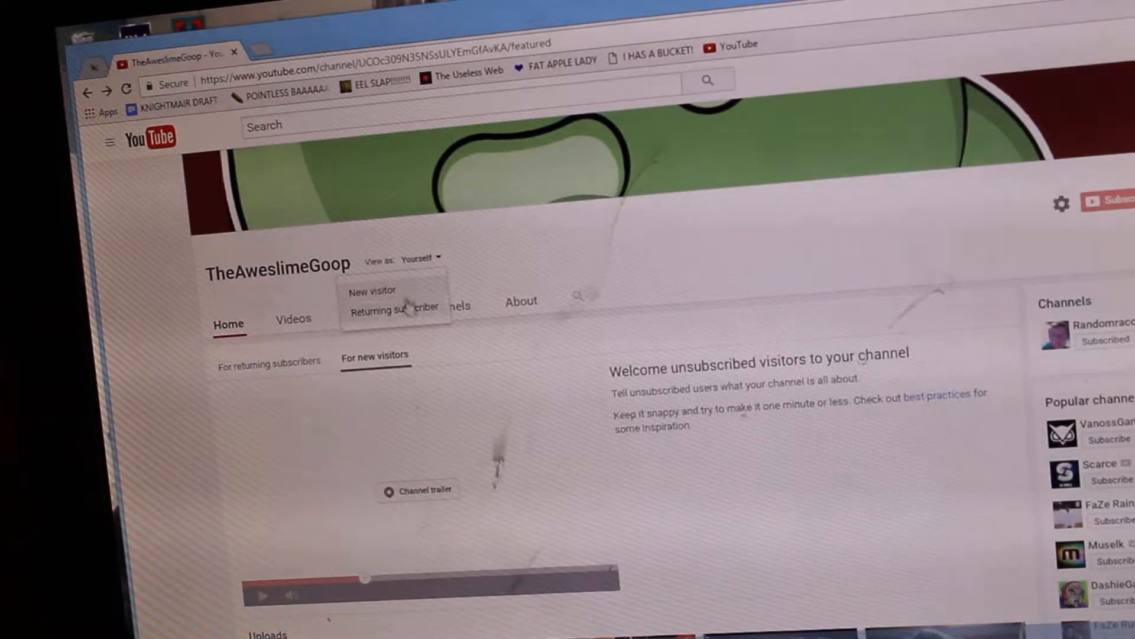
pyautogui.click(372, 291)
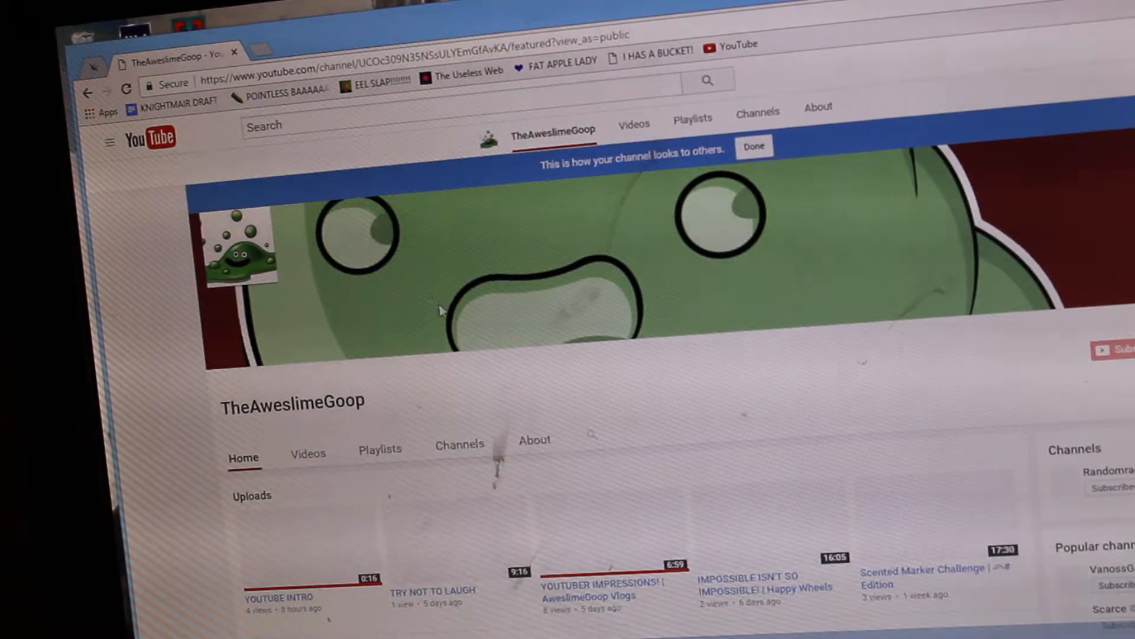
pyautogui.scroll(-3)
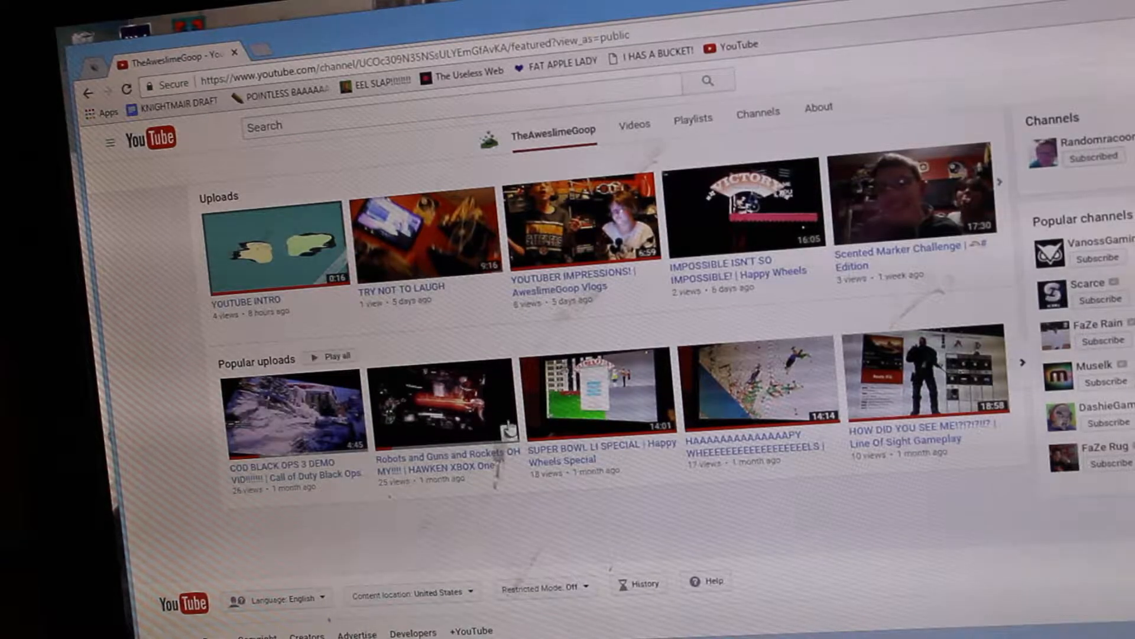
pyautogui.scroll(-3)
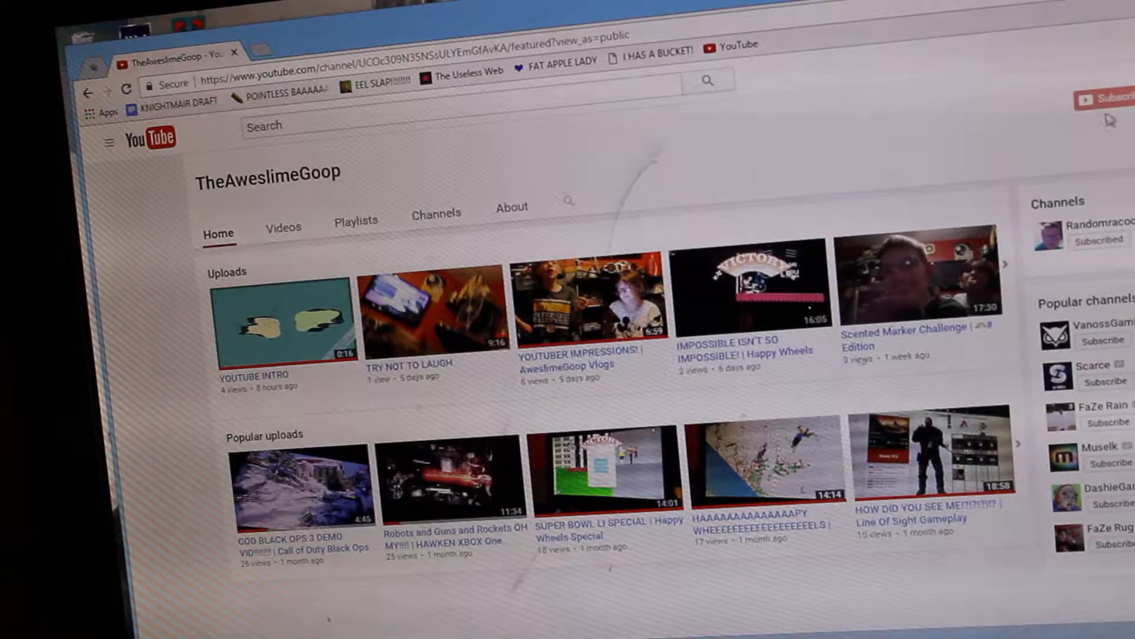